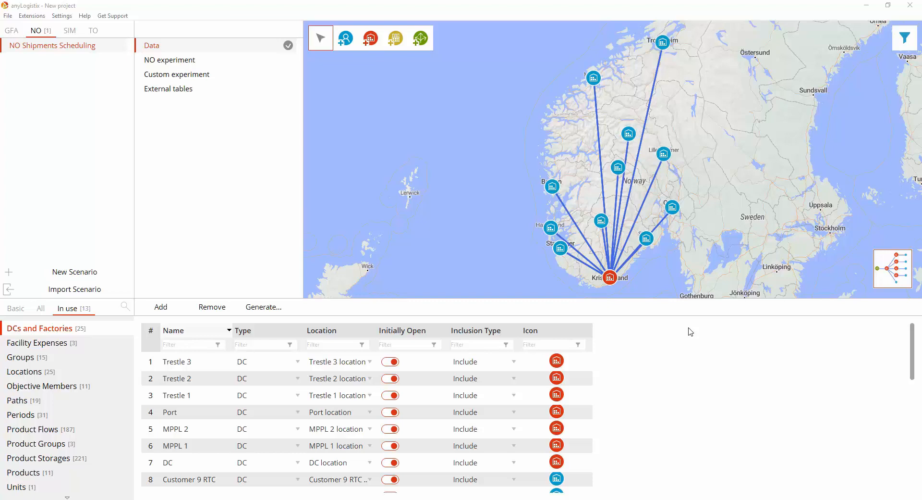
pyautogui.moveTo(638, 292)
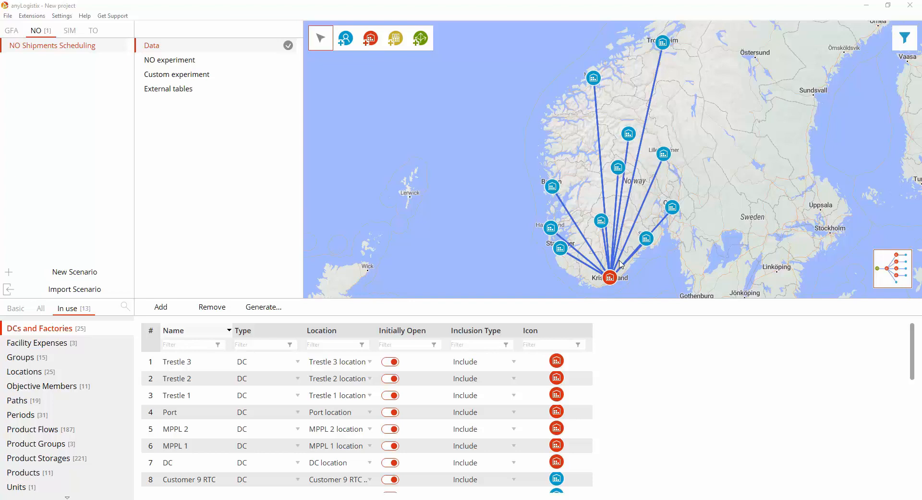
pyautogui.moveTo(511, 114)
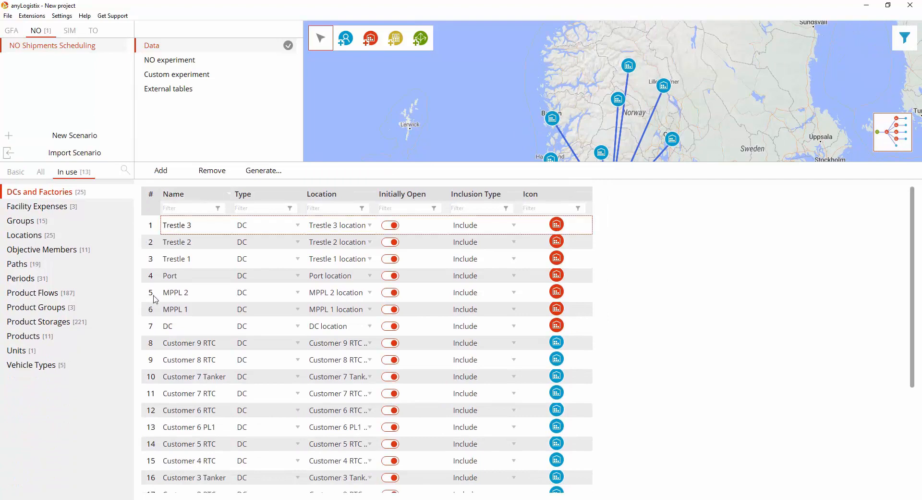
# - Filter the DC Product Flows by source 'trestle', 'port' and 'mpp' to check throughput limits, then go to Product Storages
pyautogui.click(167, 325)
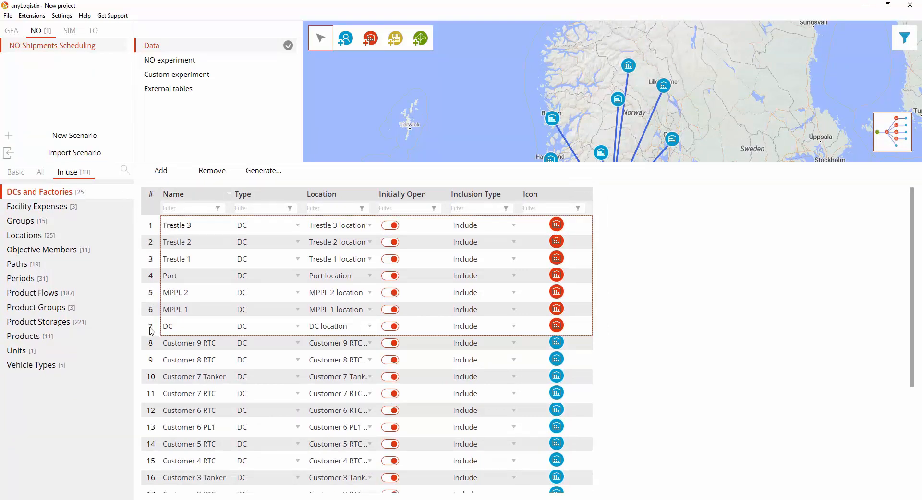
pyautogui.click(33, 292)
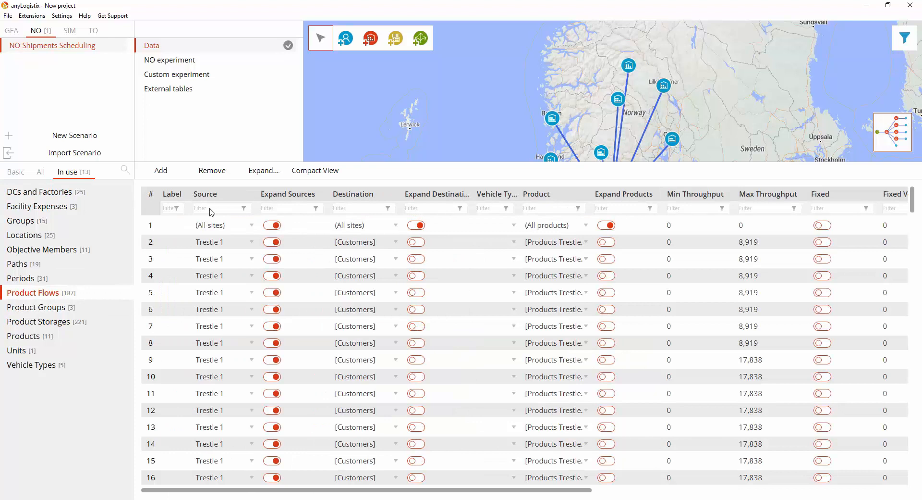
pyautogui.write('trestle')
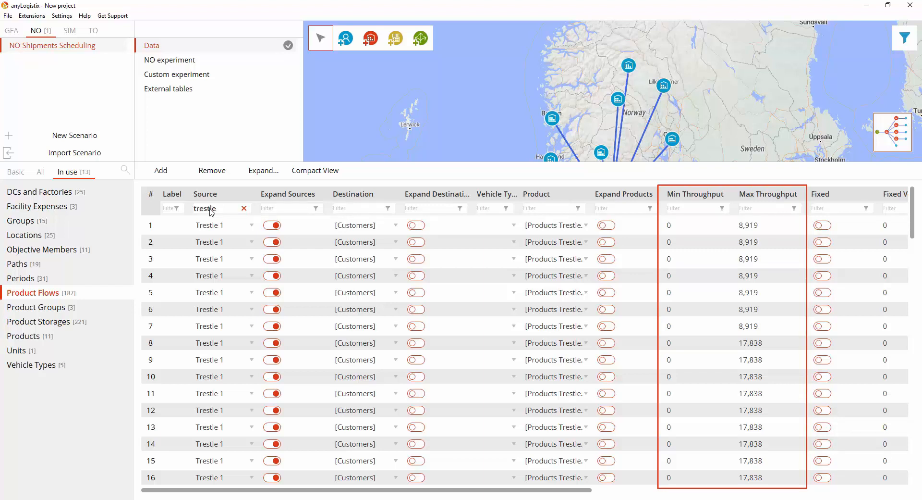
pyautogui.write('port')
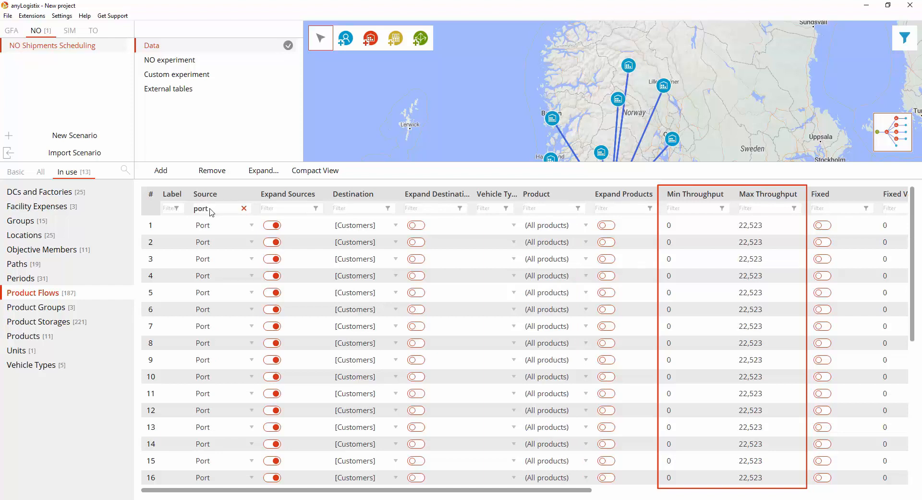
pyautogui.write('mppl')
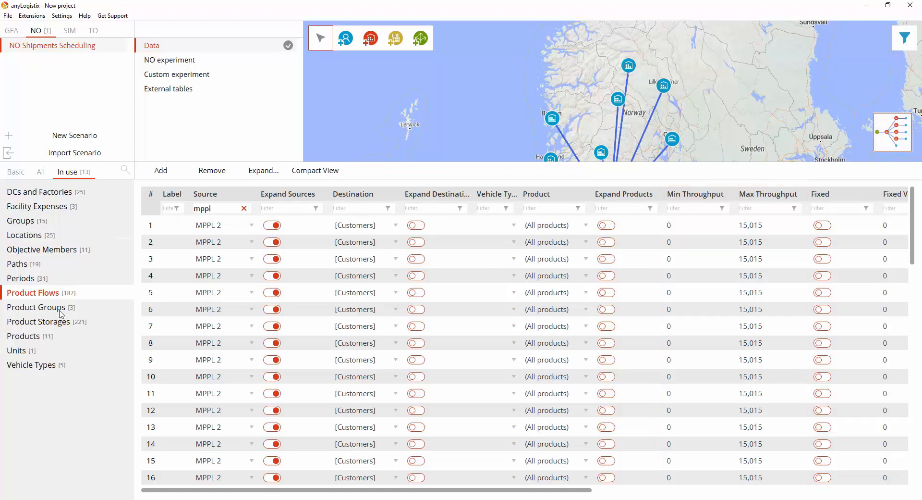
pyautogui.click(39, 320)
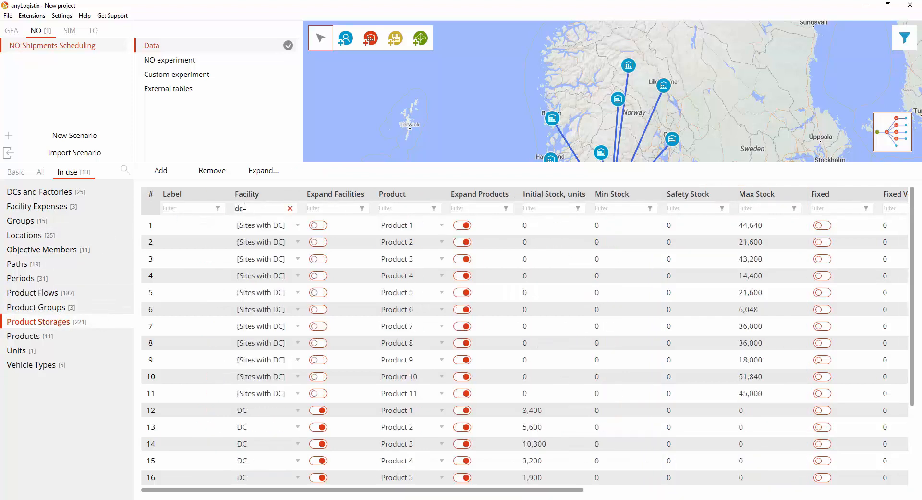
# - Review daily Periods and Product Storages filtered by 'customer' for min/max stock, then go to Facility Expenses
pyautogui.write('>0')
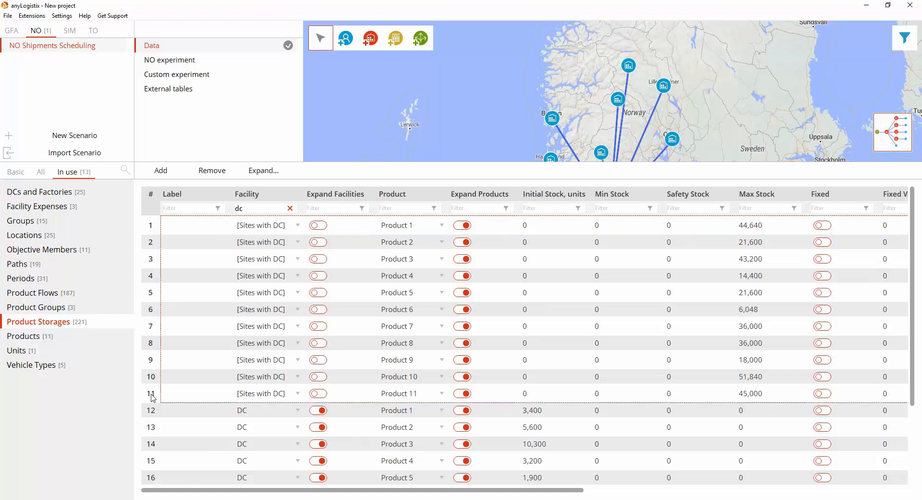
pyautogui.click(21, 277)
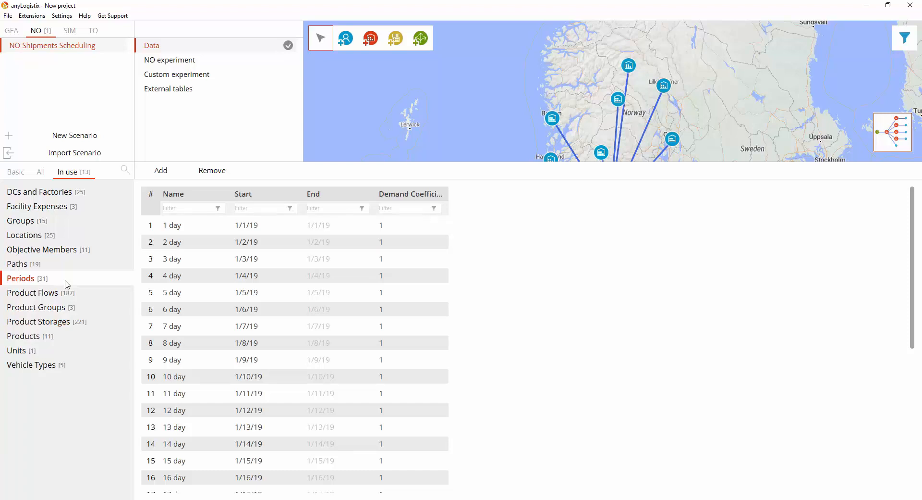
pyautogui.click(39, 321)
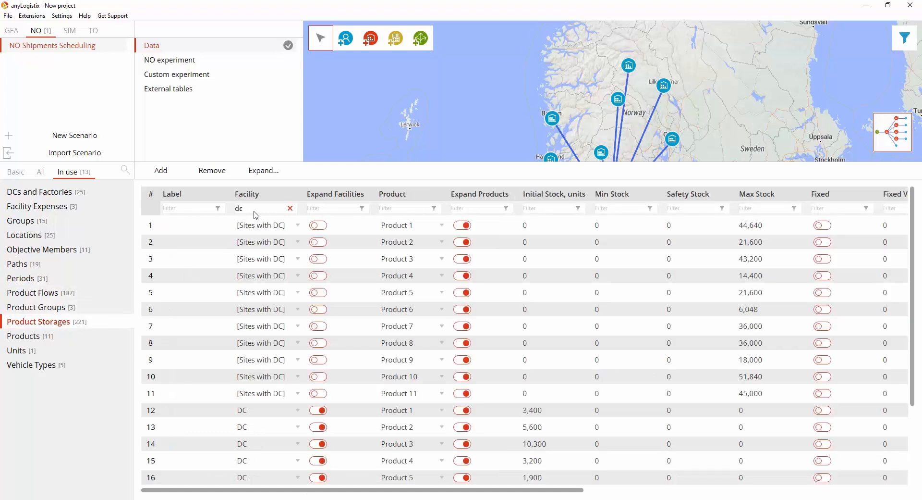
pyautogui.write('customer')
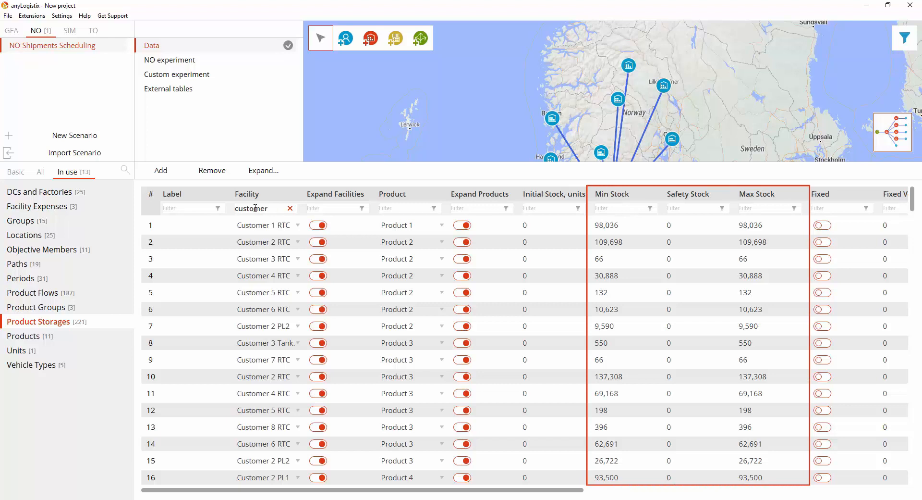
pyautogui.click(38, 206)
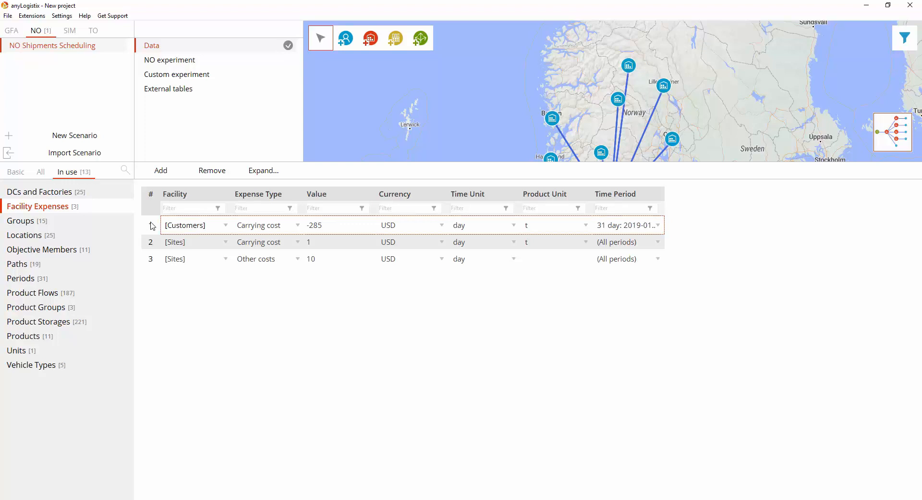
# - Review the Paths distance-based transport costs and switch to the NO experiment dashboard
pyautogui.click(17, 264)
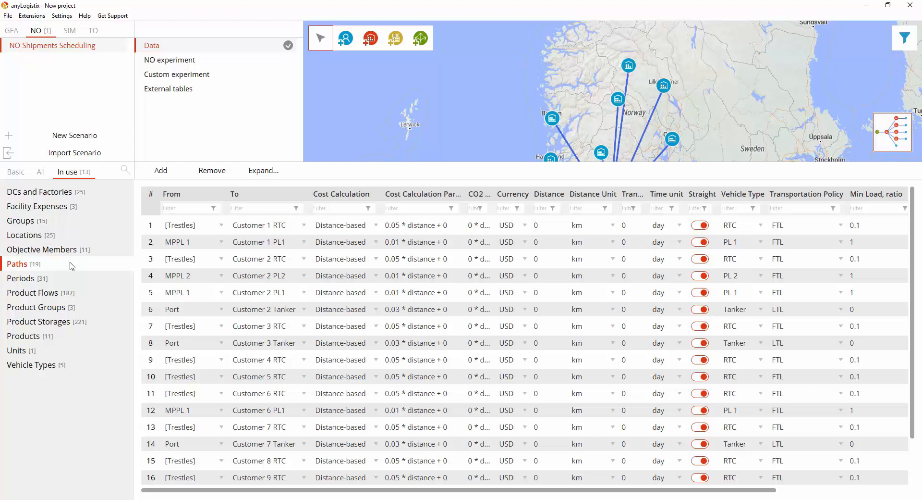
pyautogui.click(169, 60)
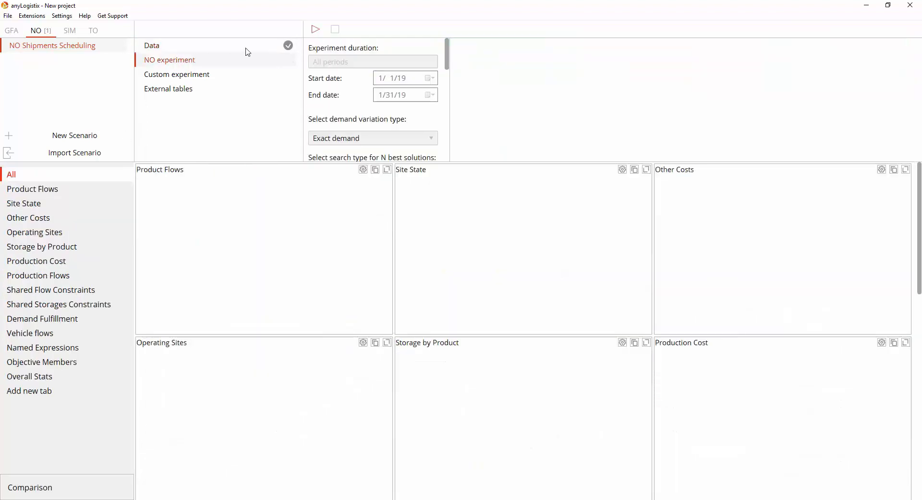
# - Run the NO experiment, inspect the negative Customers carrying cost warning, and continue to a result with profit 429,810,980.467
pyautogui.click(315, 29)
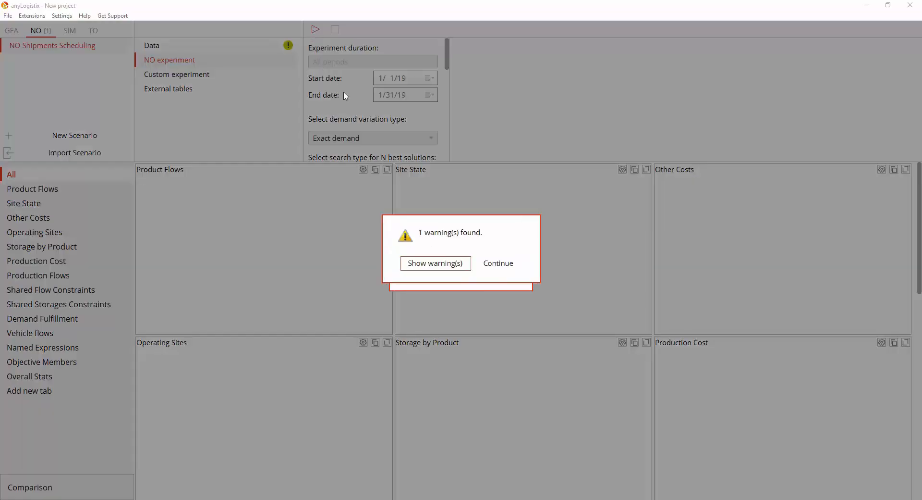
pyautogui.click(498, 263)
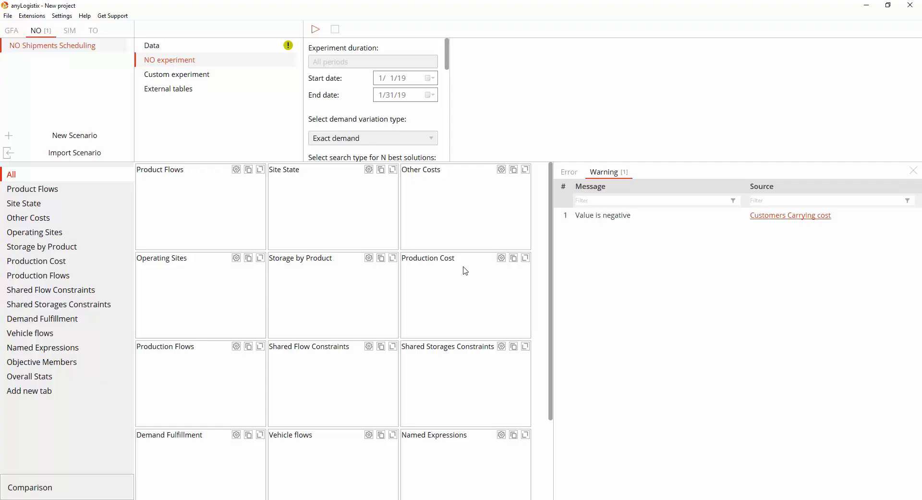
pyautogui.click(790, 215)
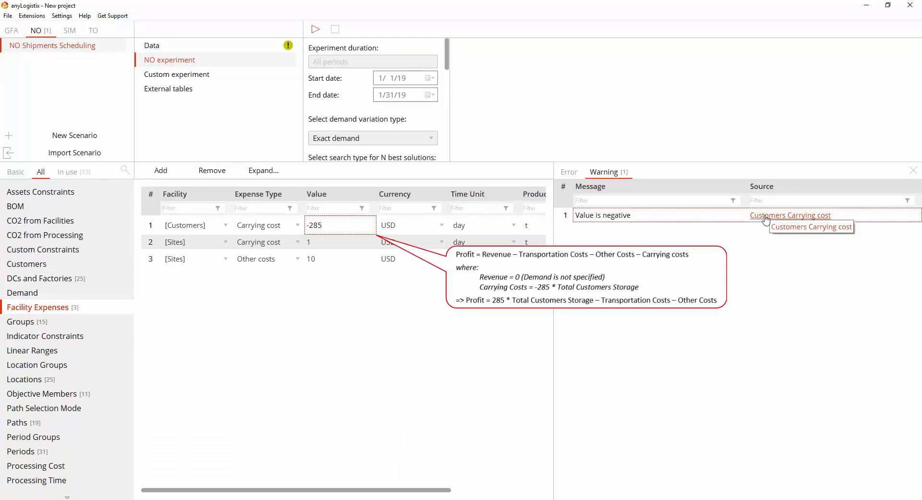
pyautogui.click(315, 28)
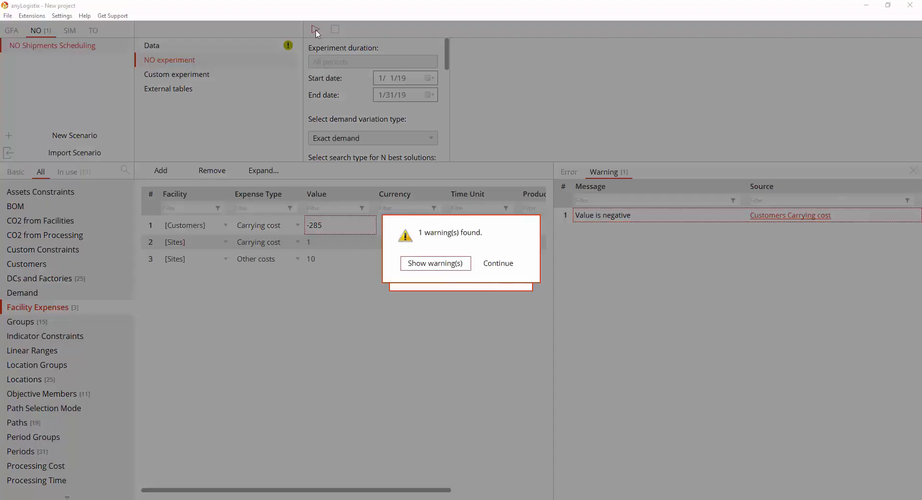
pyautogui.click(498, 263)
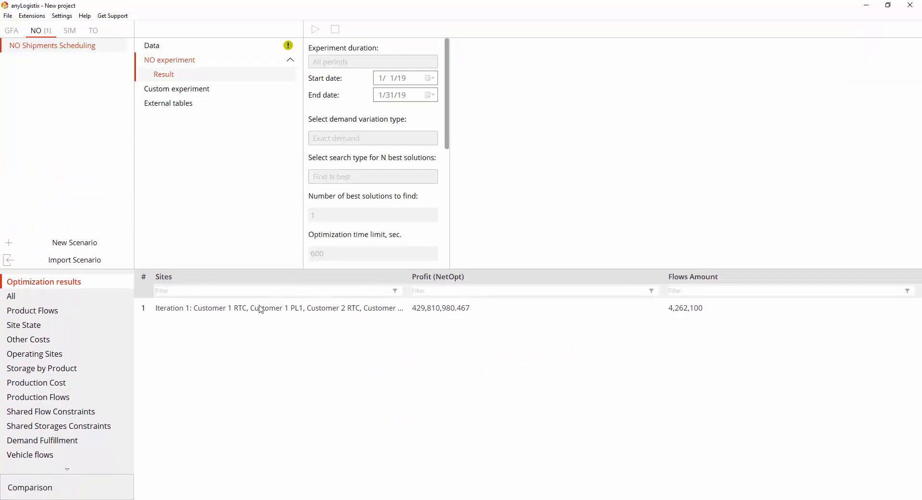
# - Show the first iteration's Kristiansand flow lines on the map and bring up the Product Flows results
pyautogui.click(276, 307)
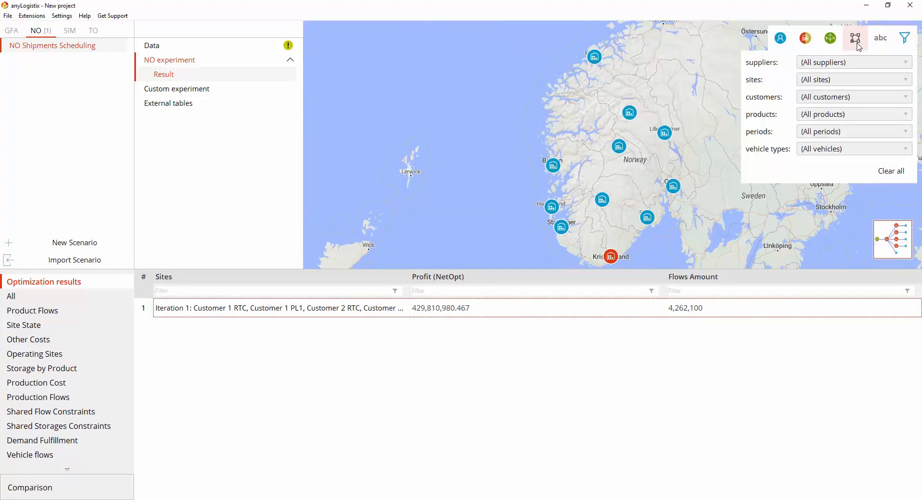
pyautogui.click(855, 38)
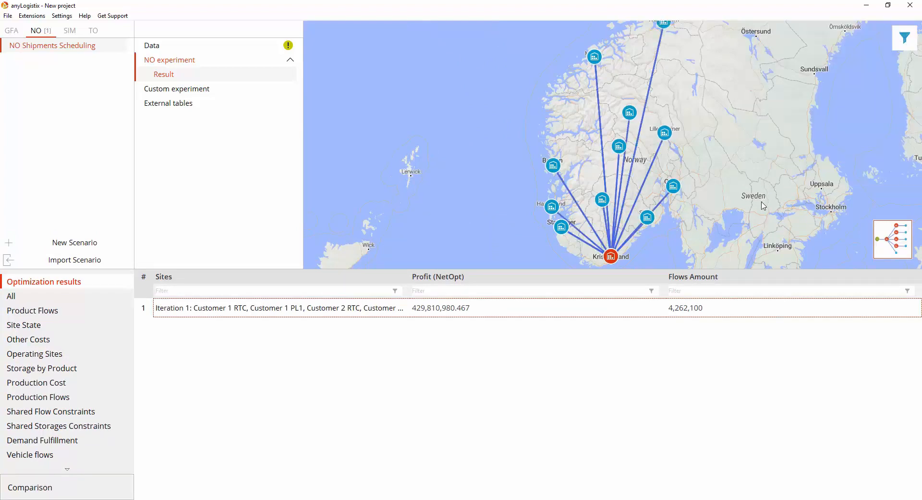
pyautogui.moveTo(235, 350)
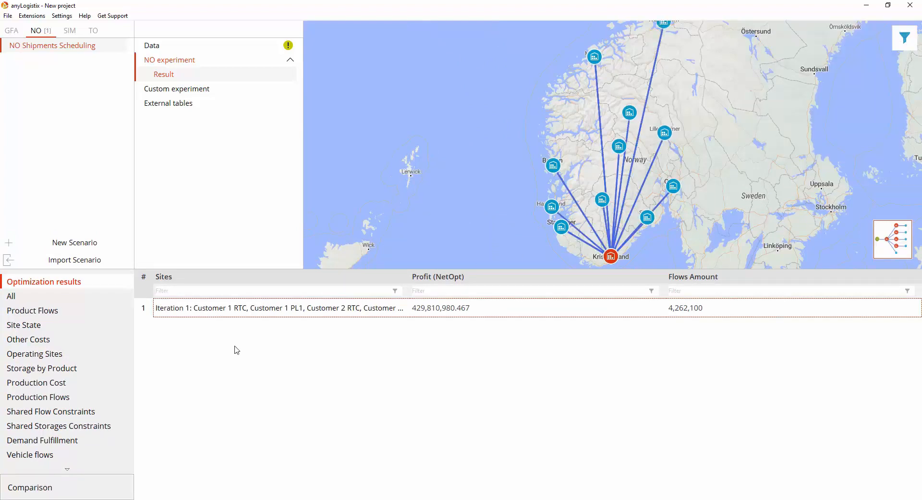
pyautogui.click(33, 310)
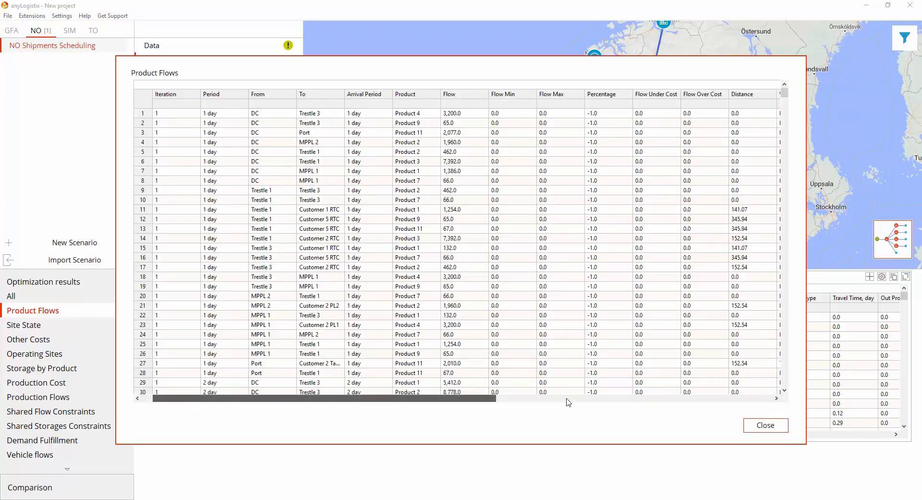
# - Scan the remaining Product Flows columns, close that table and bring up Storage by Product results
pyautogui.hscroll(3)
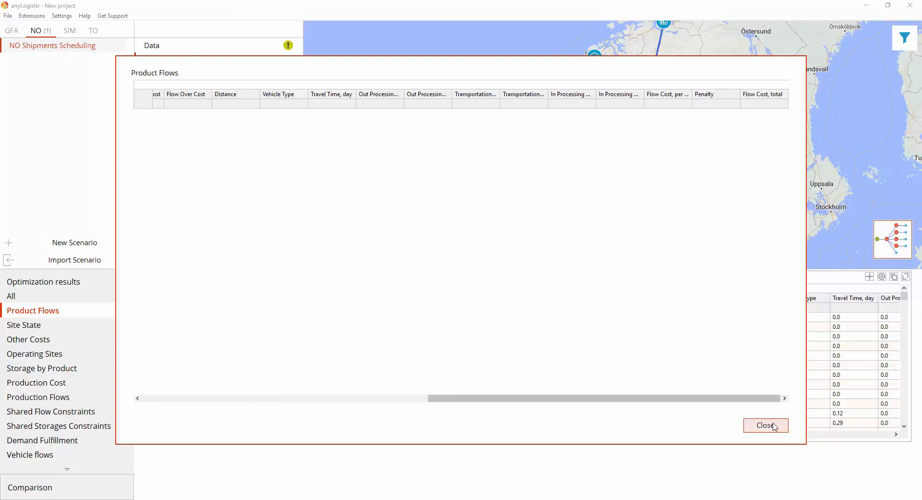
pyautogui.click(766, 425)
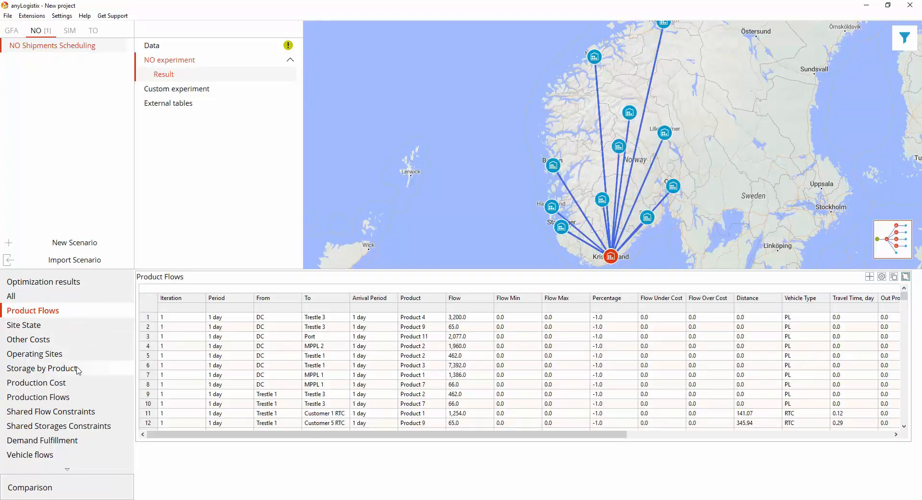
pyautogui.click(41, 368)
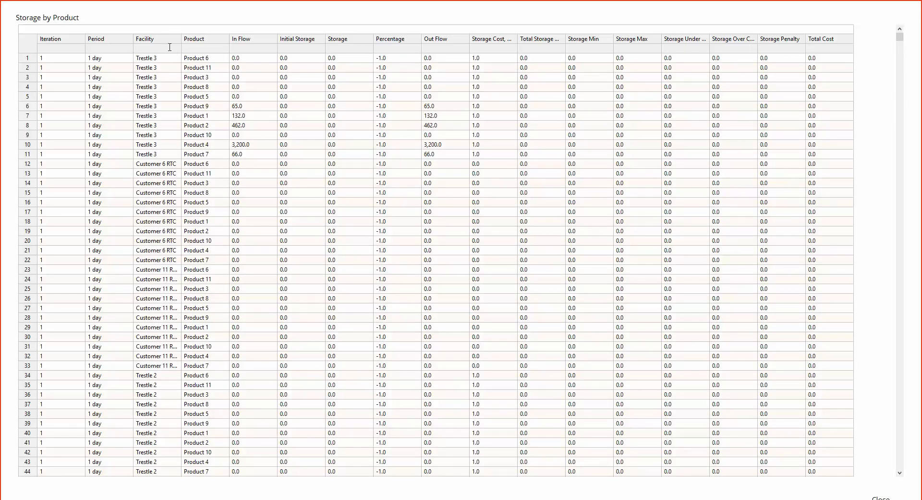
# - Filter Storage by Product to 'Customer 2' and the product column, then show Overall Stats with objective 429,810,980.47
pyautogui.write('Customer 2 ...')
pyautogui.click(254, 47)
pyautogui.write('>')
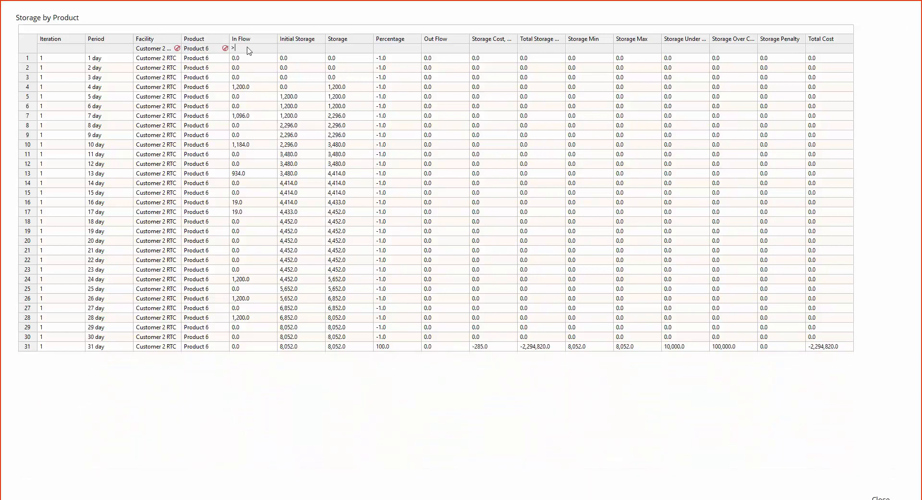
pyautogui.write('0')
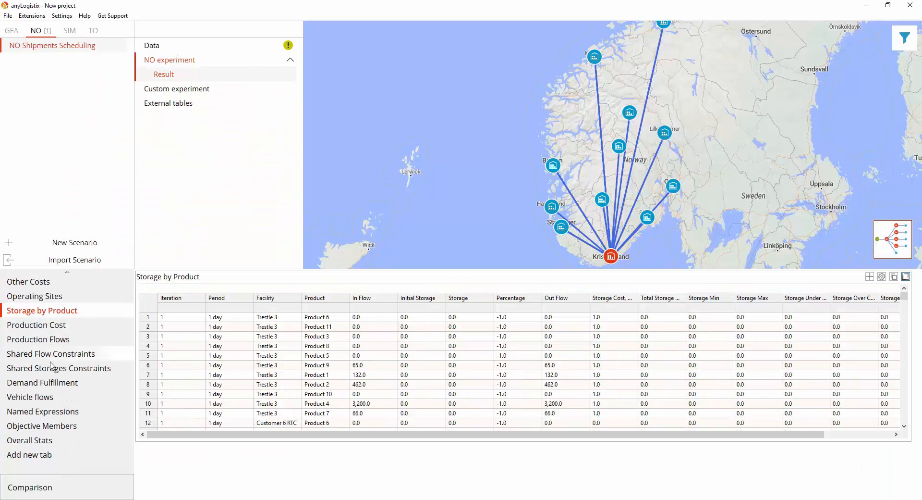
pyautogui.click(30, 440)
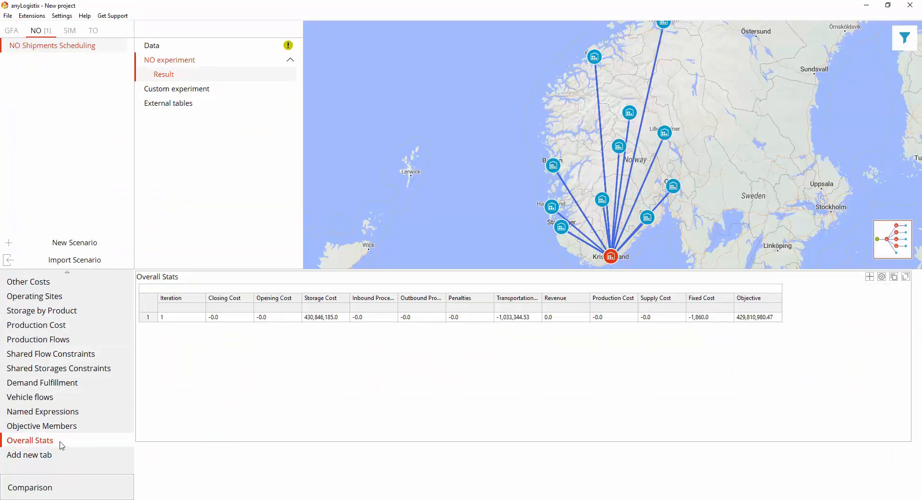